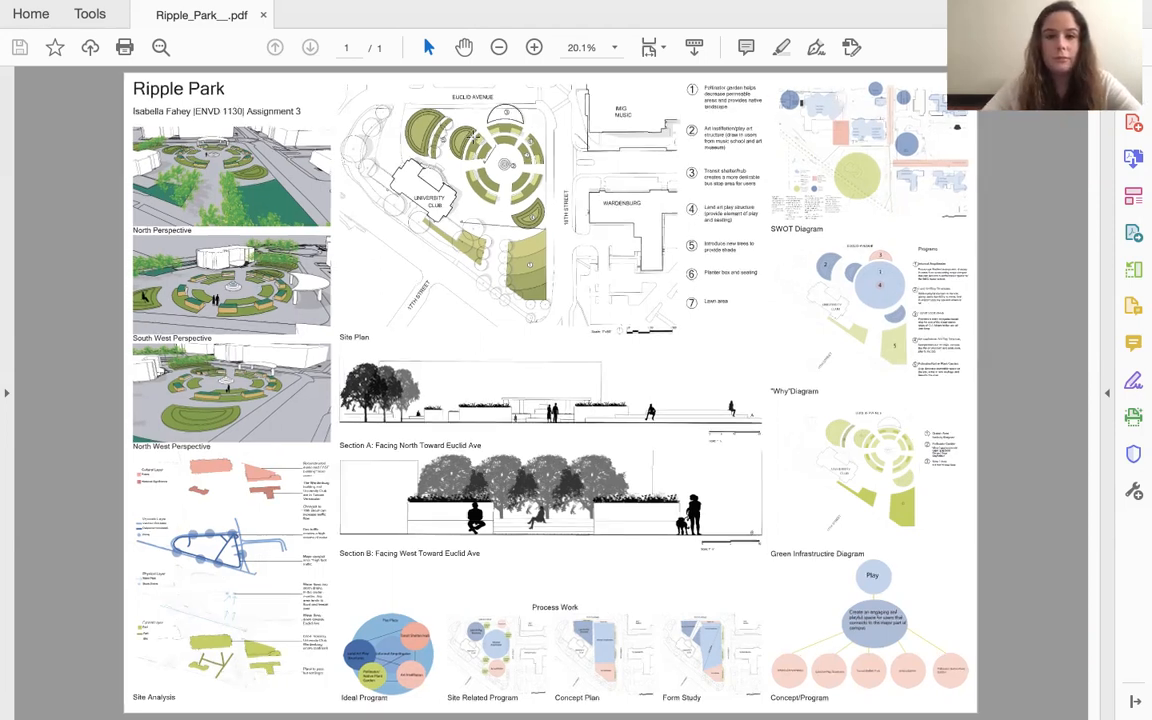
- Zoom the board from 20.1% to 48.4% on the site plan's seven numbered features
click(532, 47)
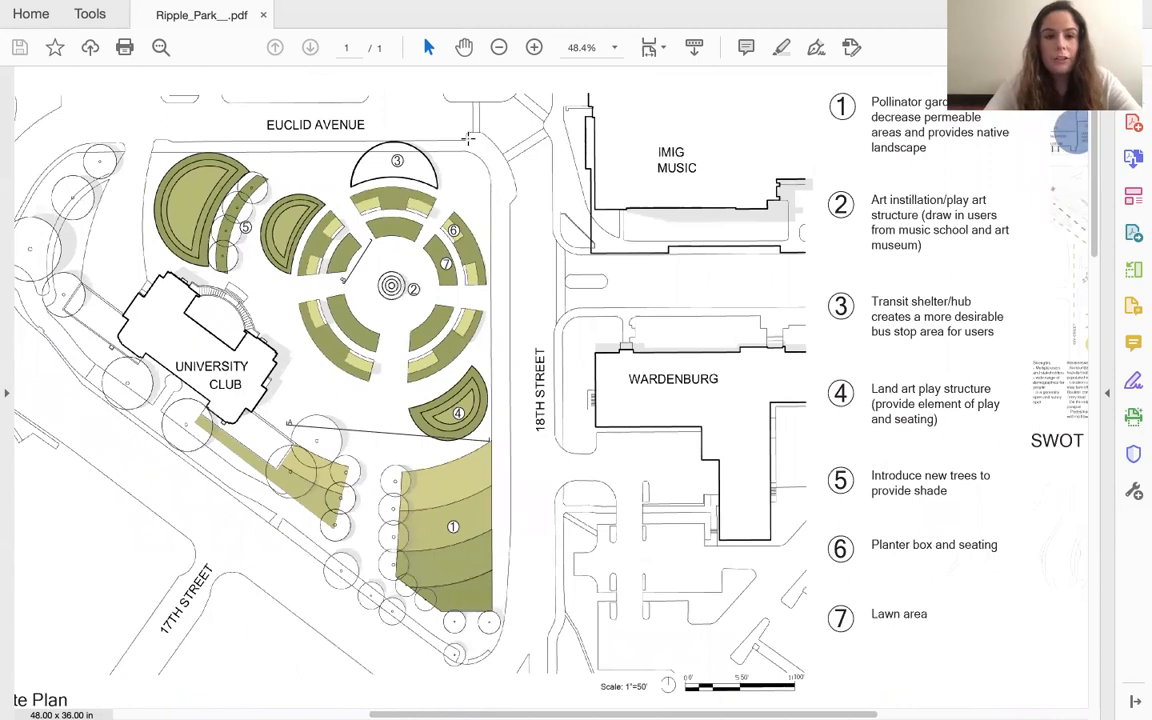
mouse_move(325, 315)
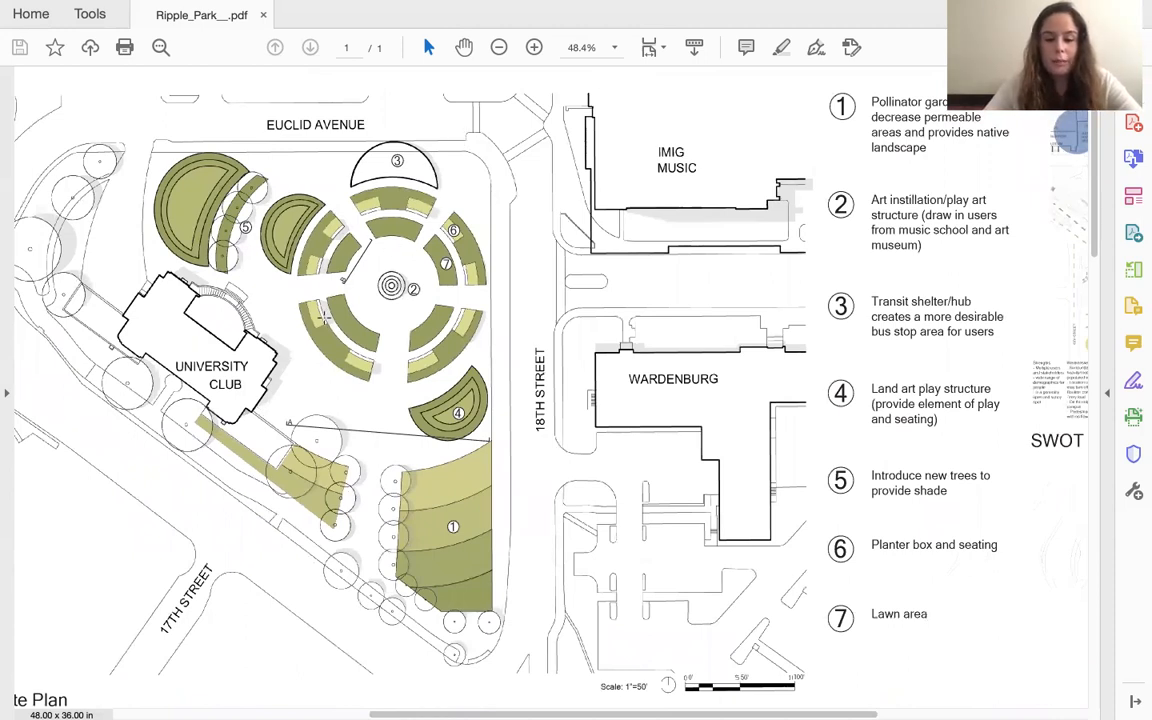
mouse_move(288, 366)
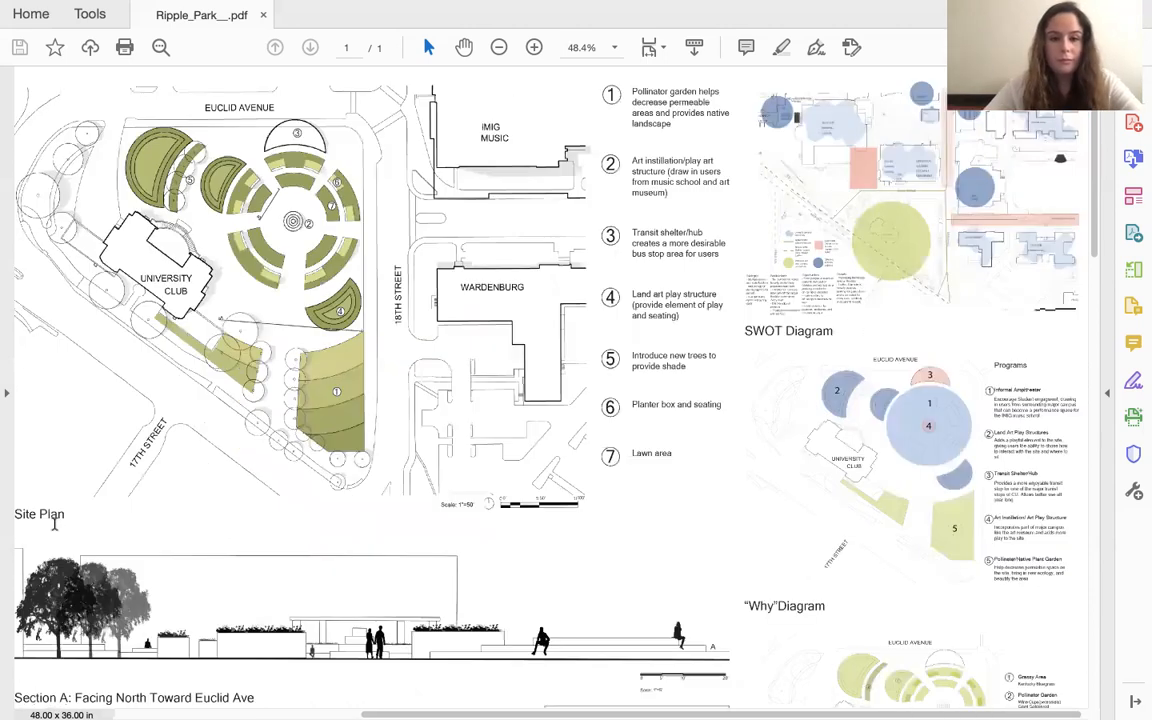
- Magnify the North Perspective at 64.3%, then scroll down to the South West Perspective
click(496, 47)
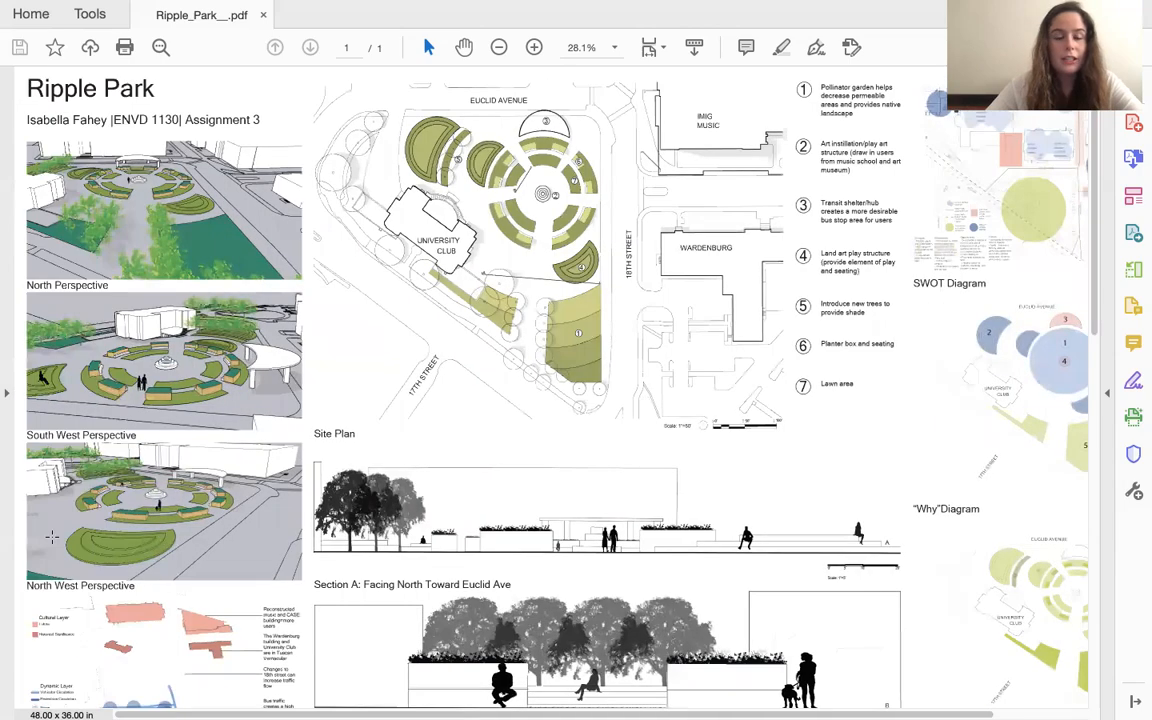
click(533, 47)
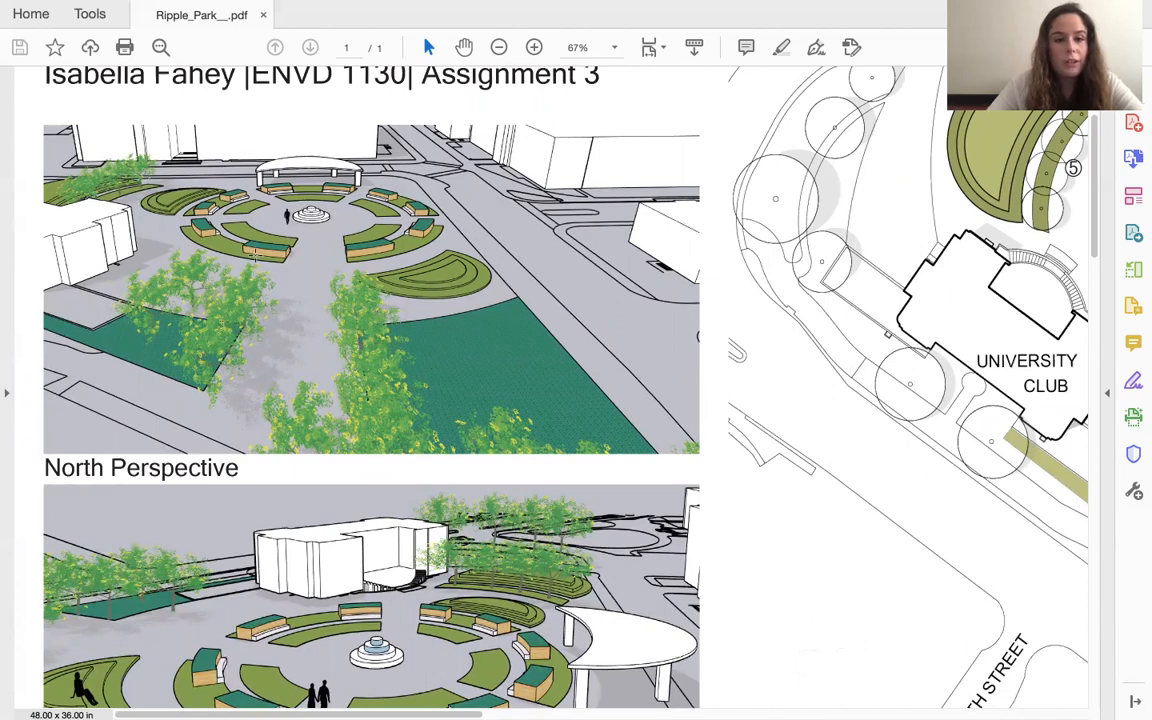
click(534, 46)
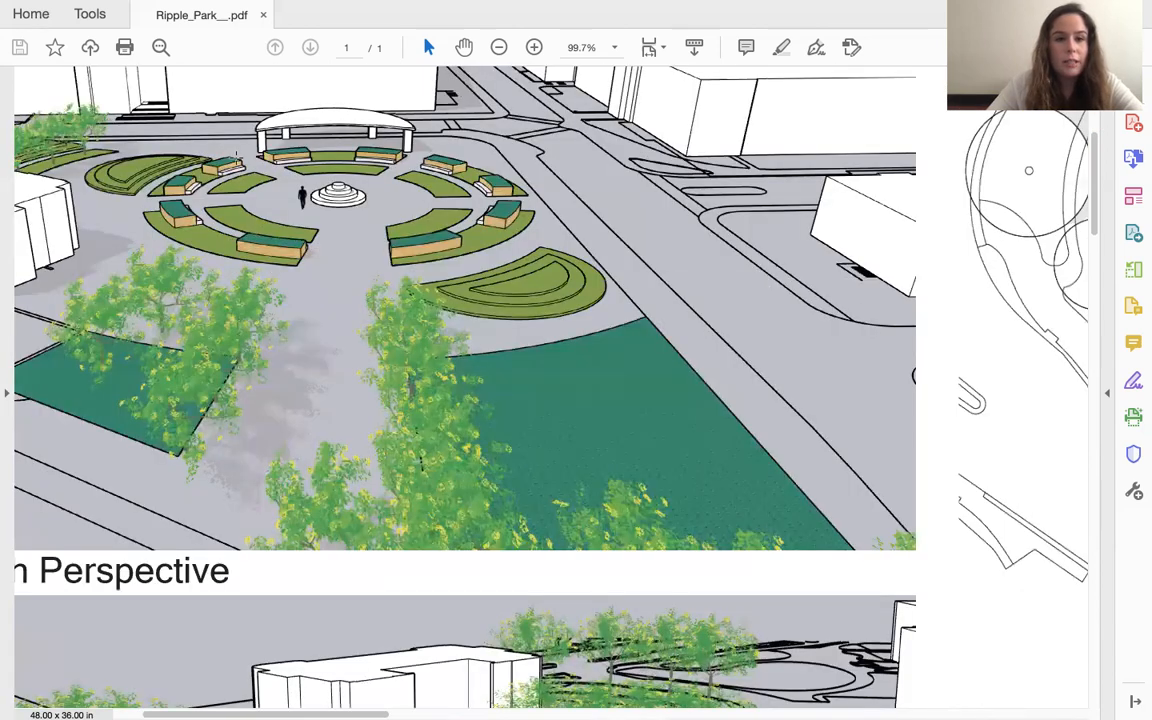
click(498, 47)
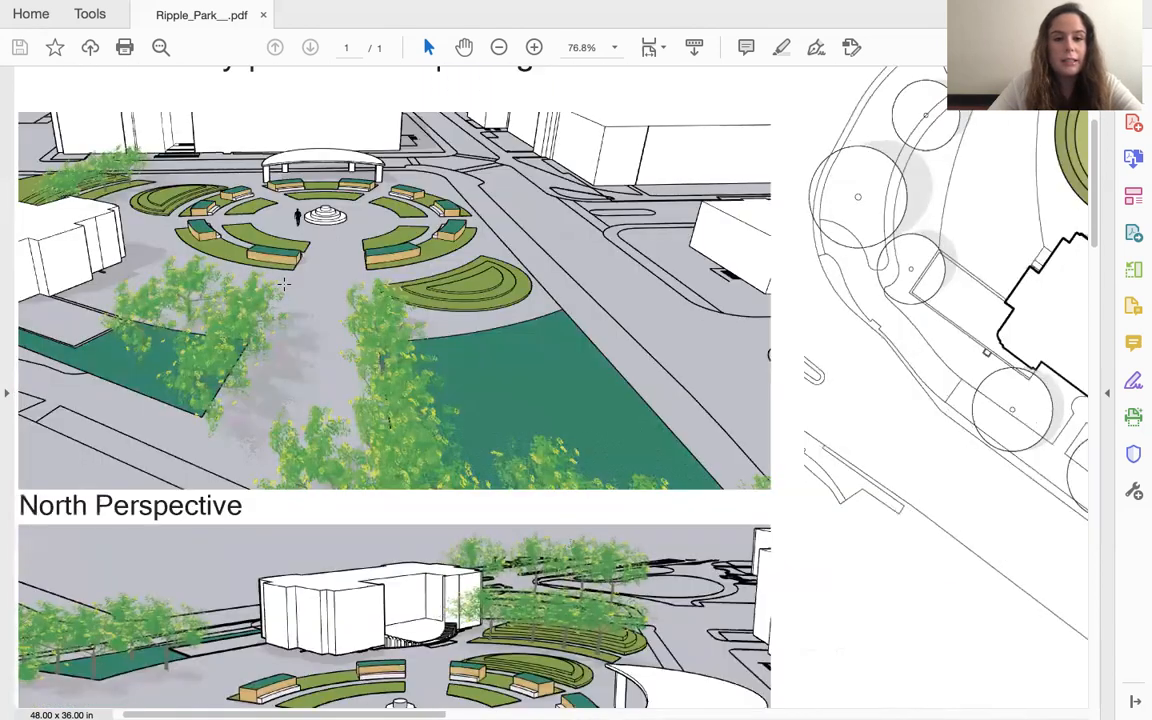
click(498, 47)
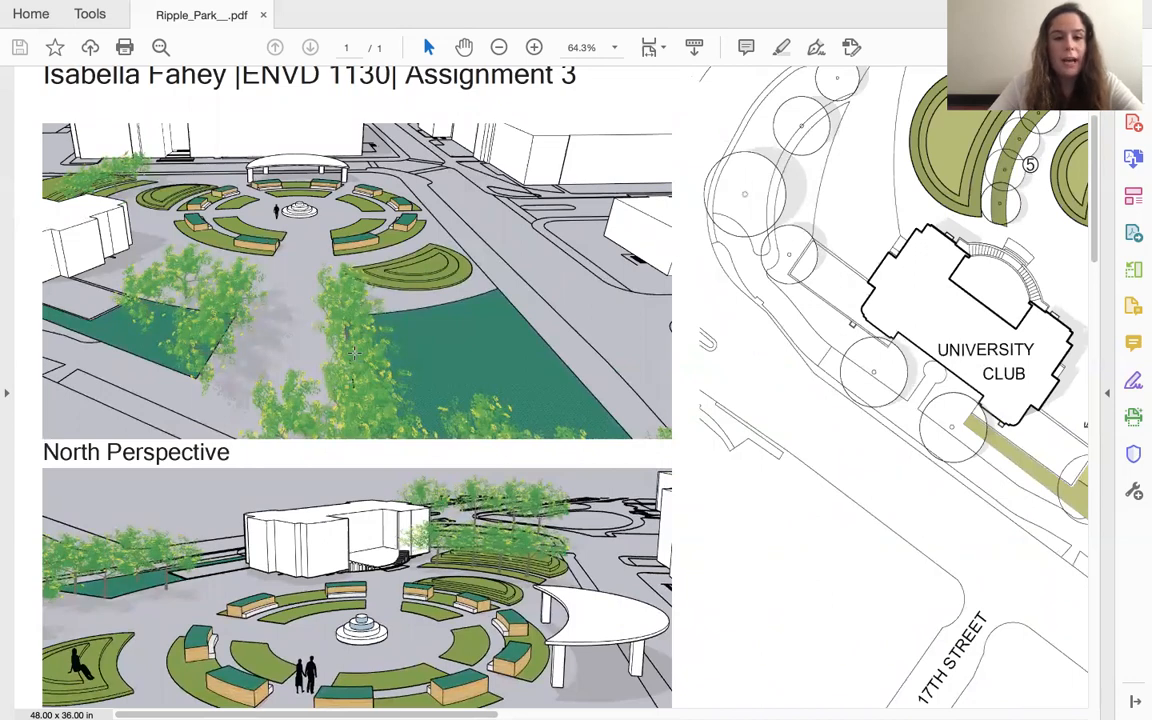
scroll(down, 3)
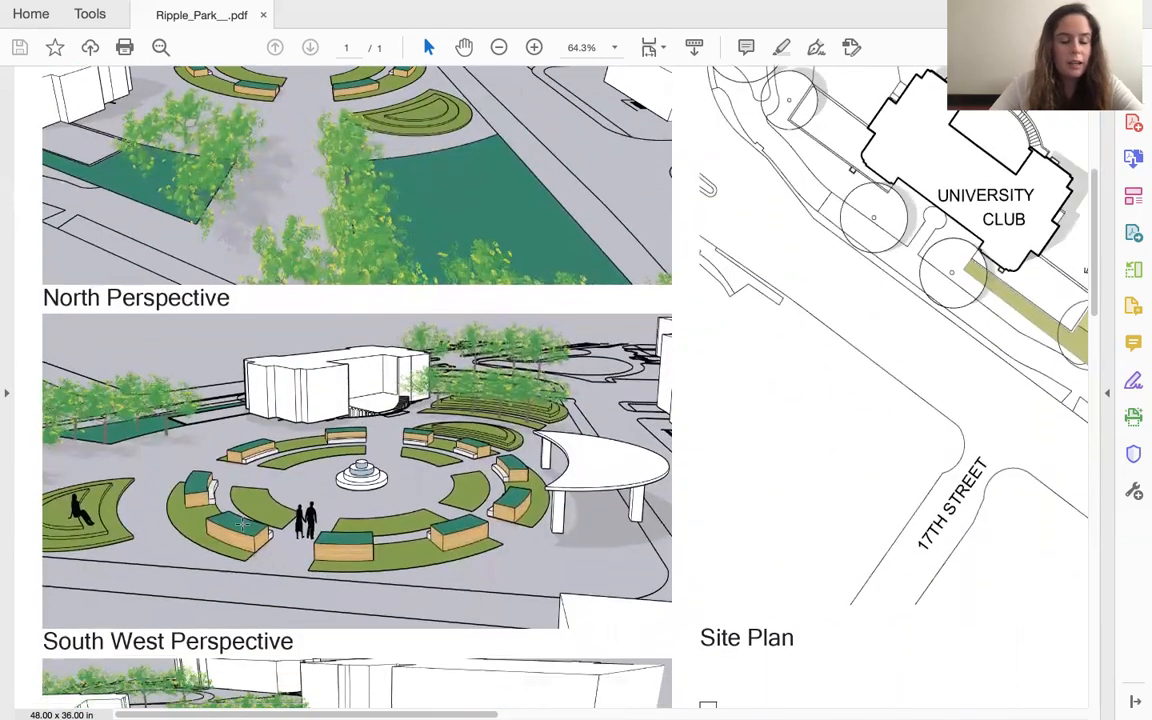
scroll(down, 3)
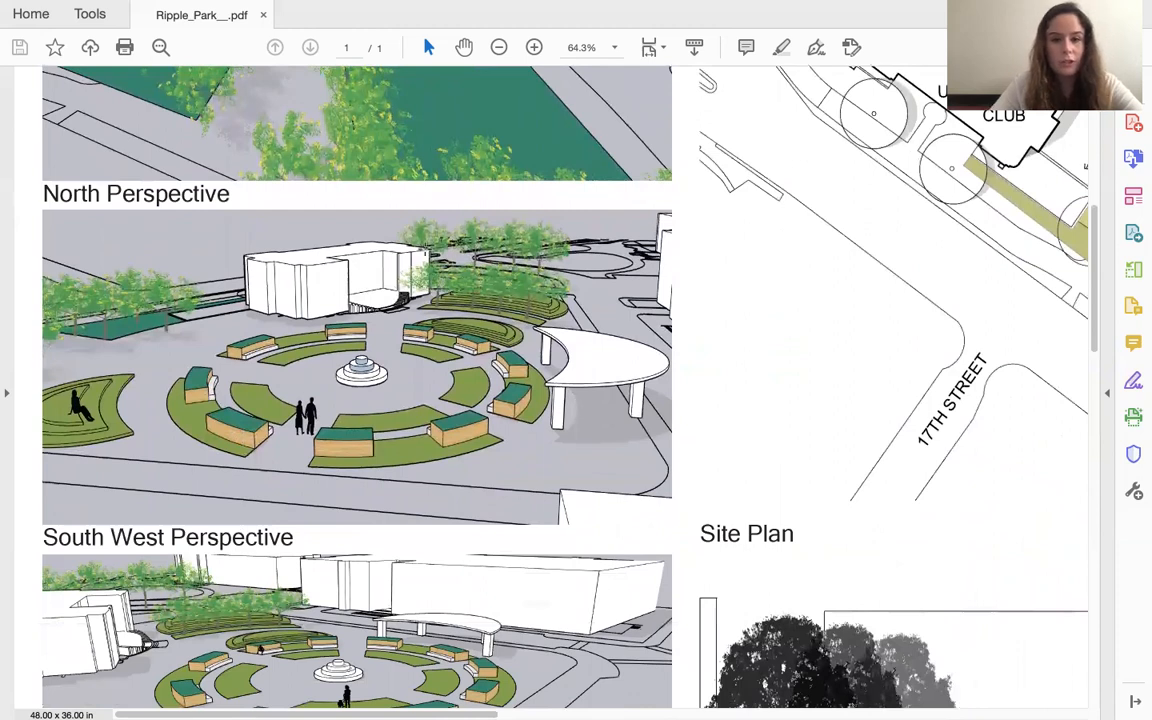
mouse_move(398, 223)
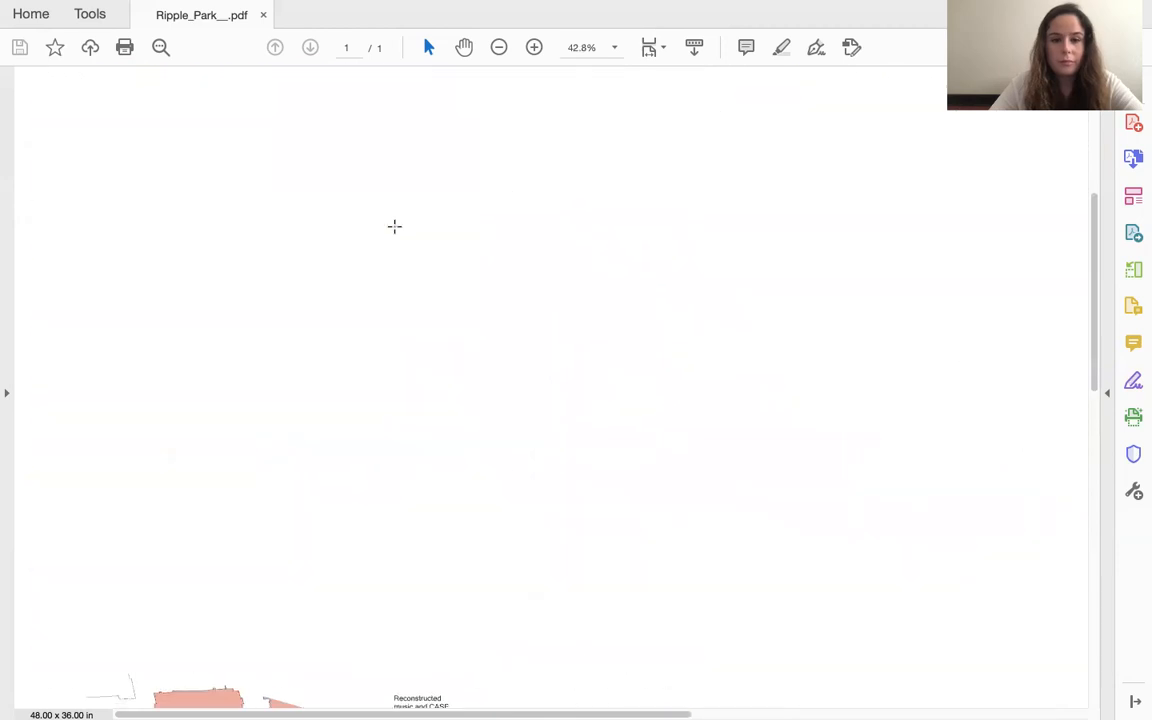
- Scroll through Sections A and B, then zoom out to fit the board at 18.7%
scroll(down, 3)
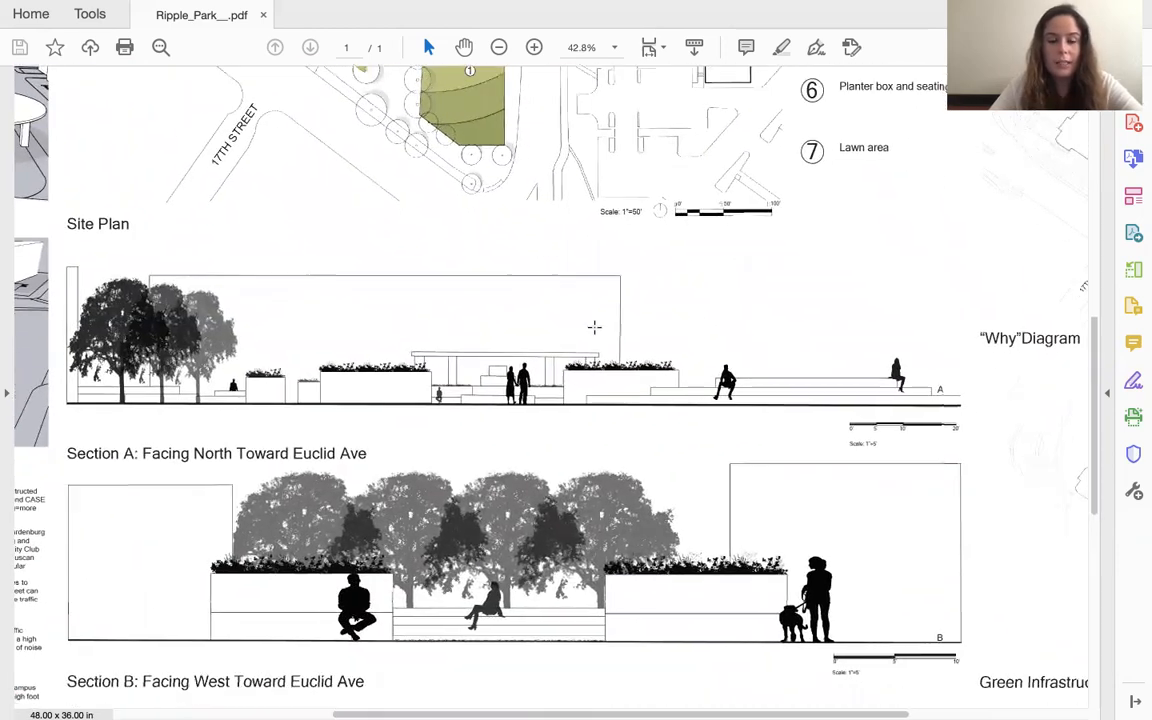
scroll(down, 3)
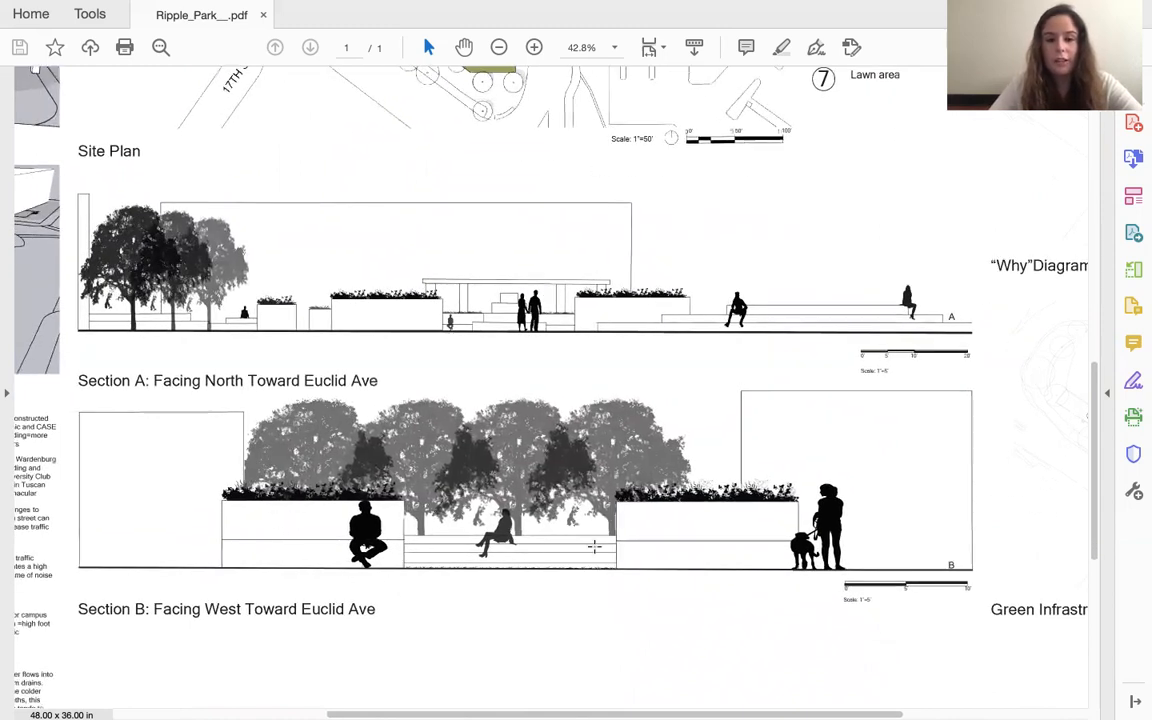
mouse_move(528, 588)
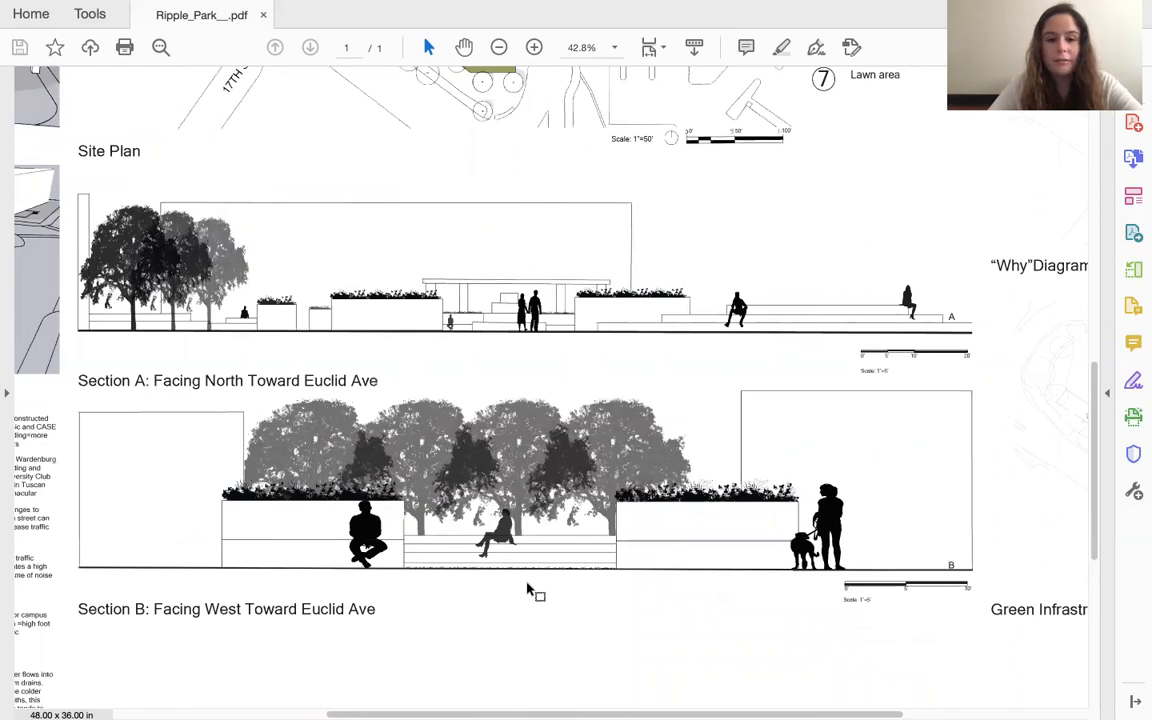
click(497, 47)
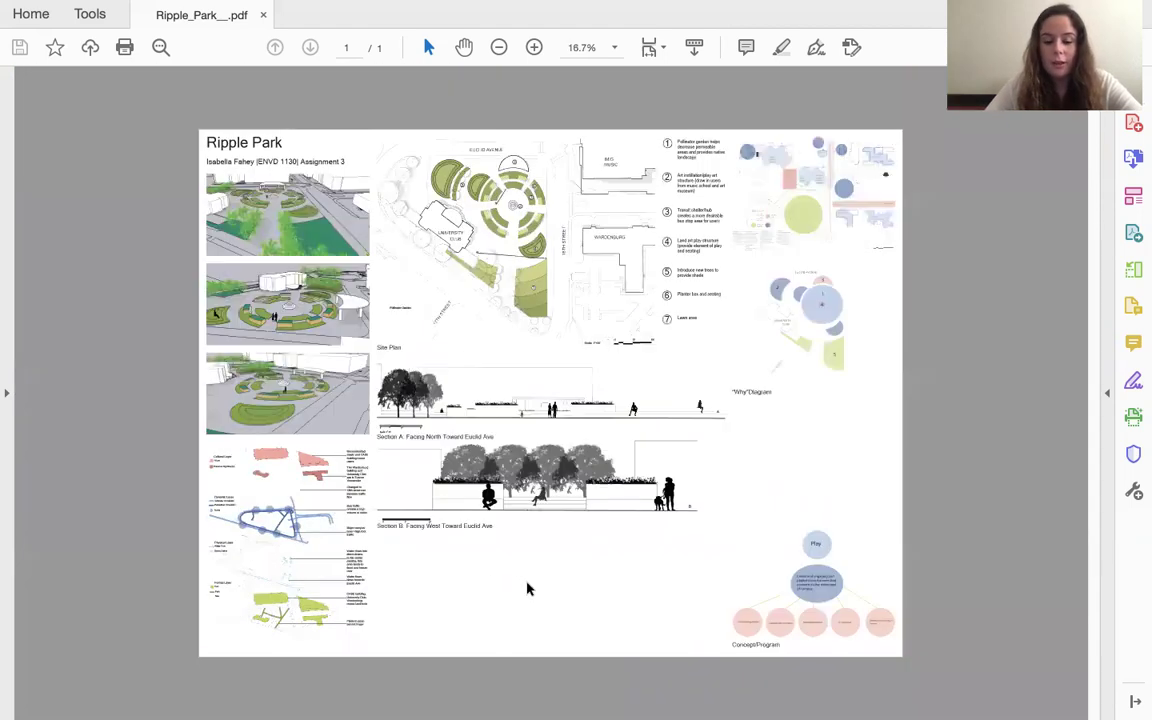